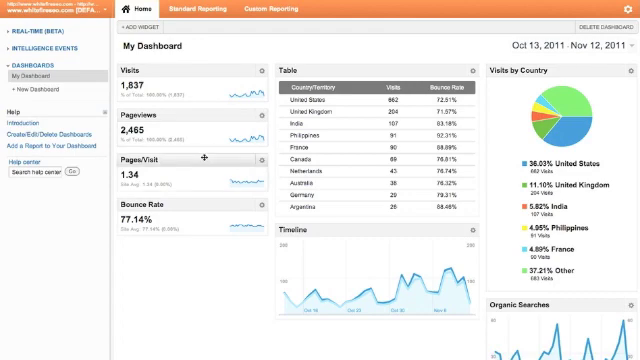
mouse_move(170, 160)
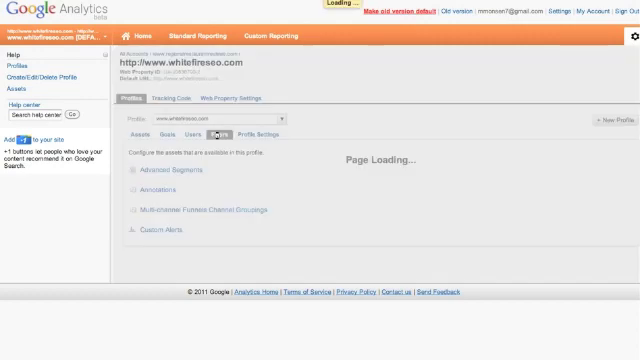
- Save the My Traffic filter excluding the IP address and return to My Dashboard
click(212, 136)
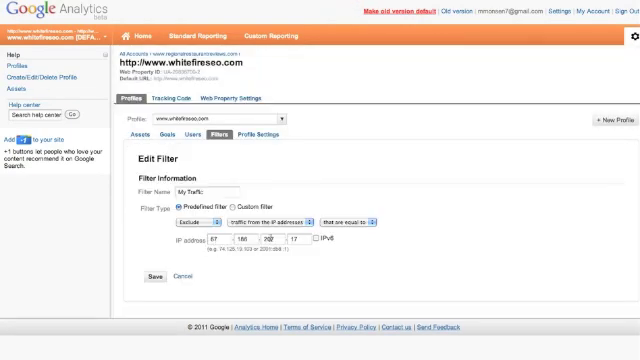
mouse_move(340, 174)
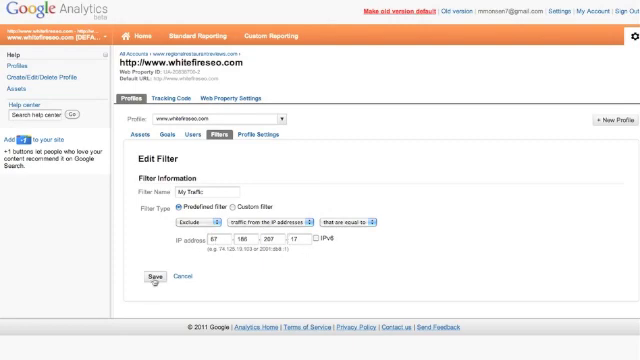
click(152, 276)
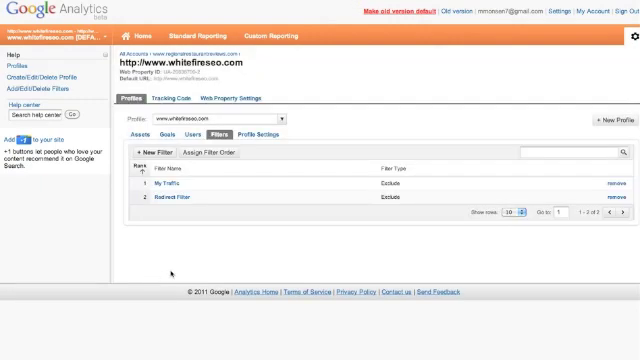
mouse_move(178, 272)
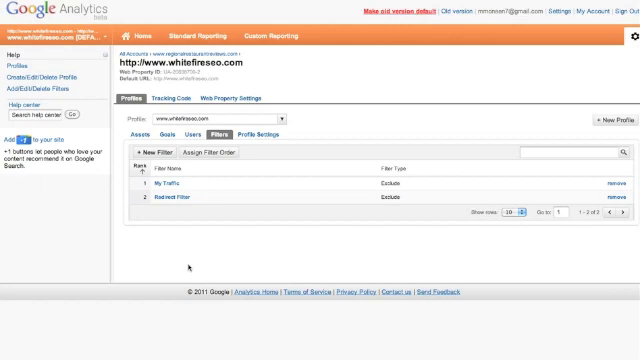
mouse_move(328, 88)
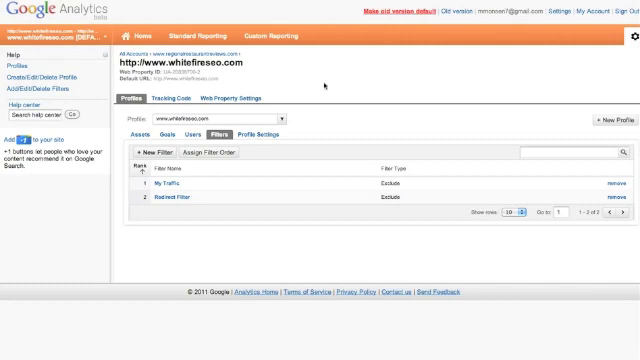
click(140, 36)
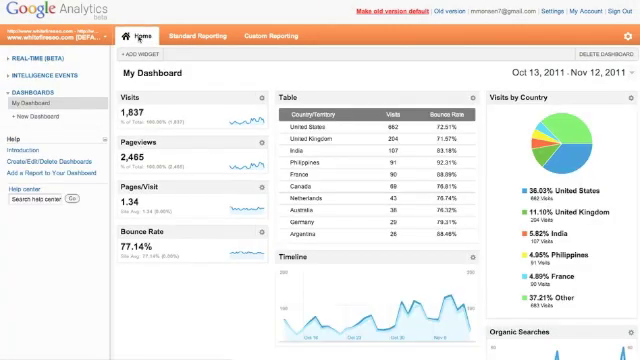
mouse_move(240, 62)
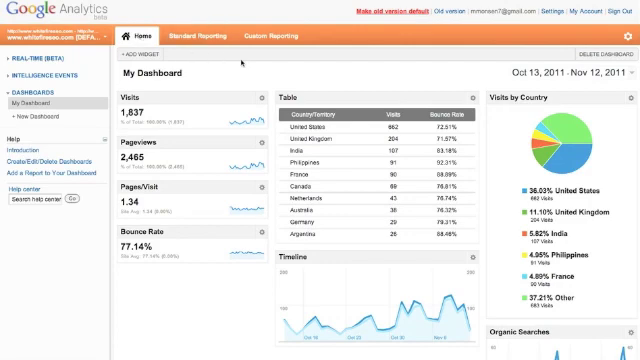
- From Standard Reporting, reach Traffic Sources > Search Engine Optimization > Queries
click(196, 36)
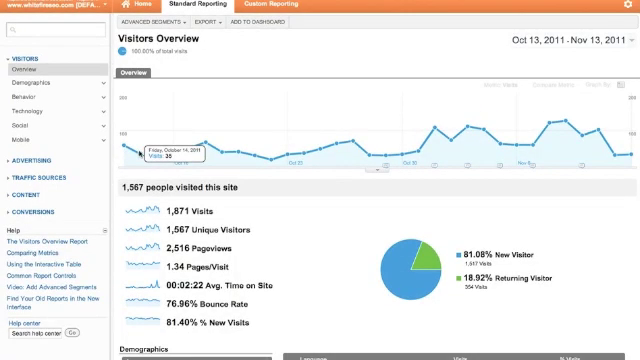
mouse_move(188, 204)
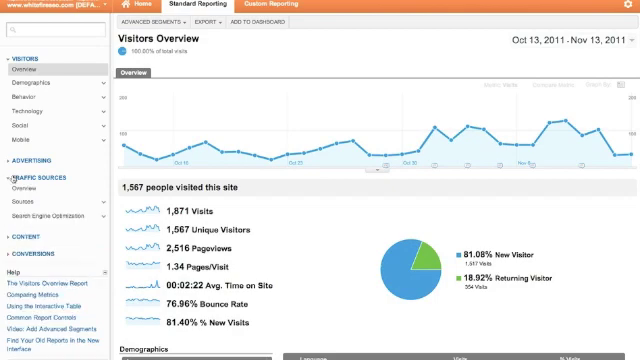
scroll(down, 3)
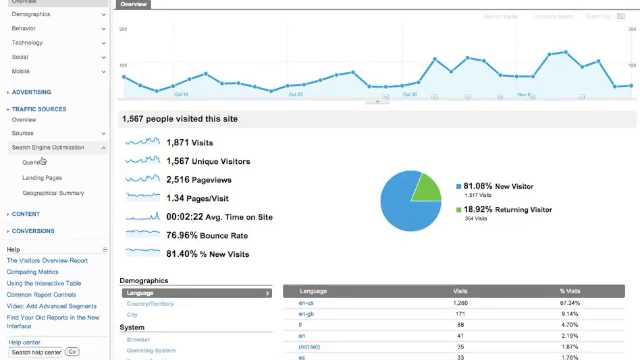
click(38, 160)
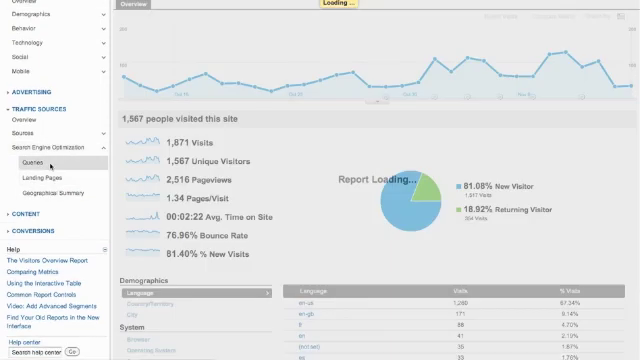
- Set the report date range to Oct 13 – Nov 13, 2011 and apply it
click(34, 160)
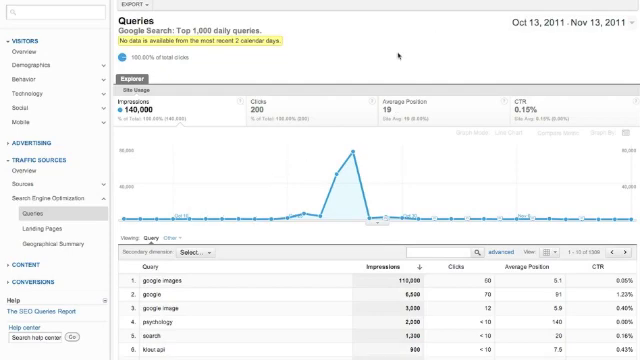
scroll(down, 3)
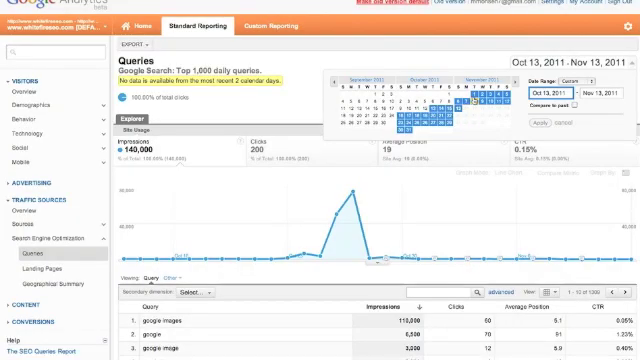
click(484, 98)
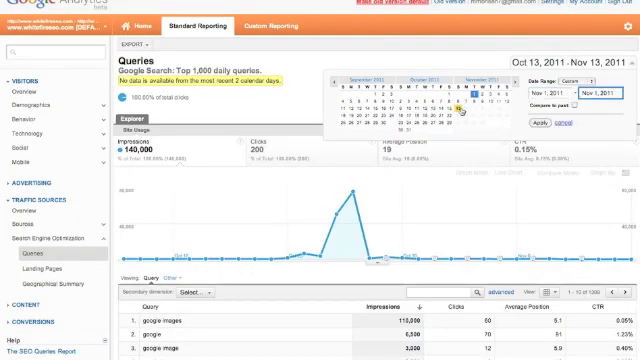
click(458, 104)
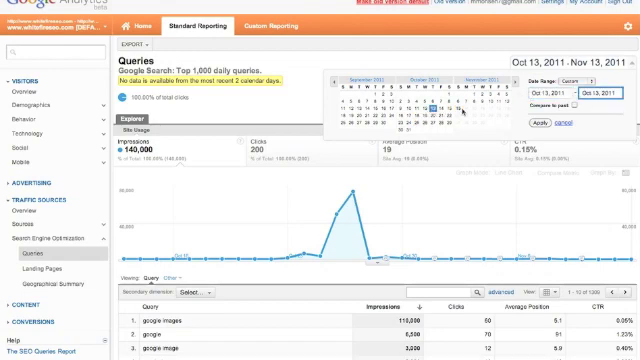
click(532, 124)
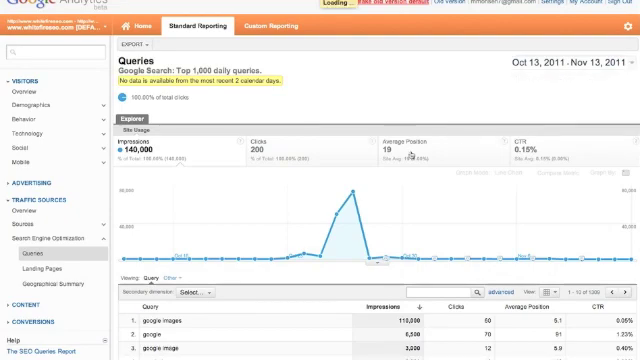
scroll(down, 3)
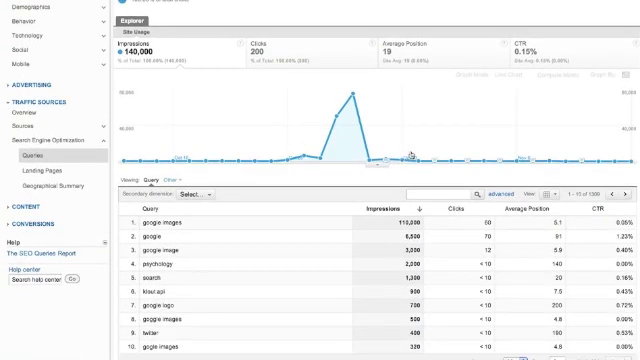
- Sort the Queries table by CTR descending so 100% CTR queries lead
scroll(down, 3)
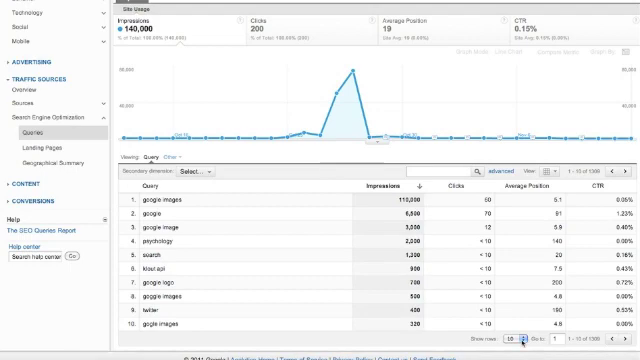
click(516, 336)
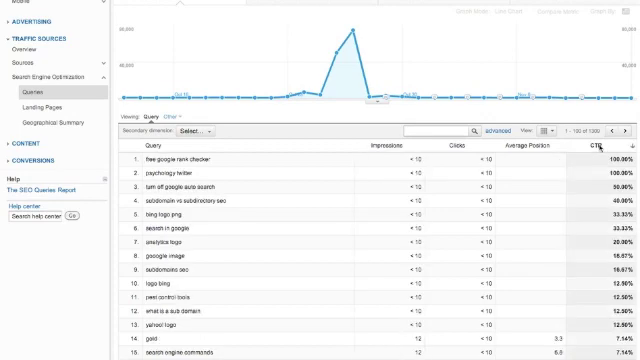
mouse_move(544, 168)
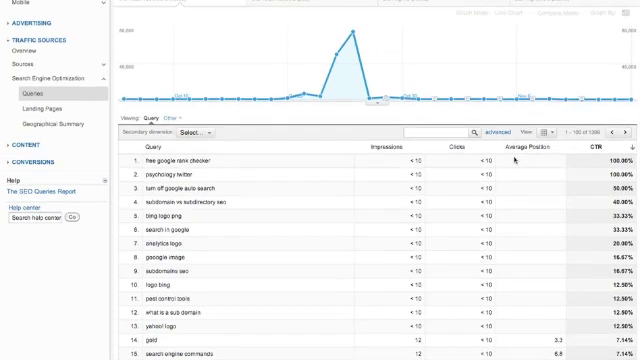
scroll(up, 3)
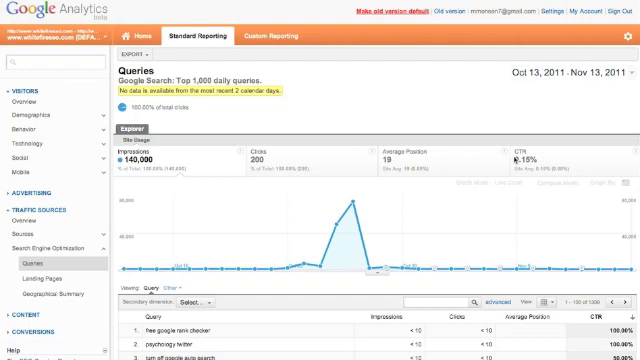
scroll(down, 3)
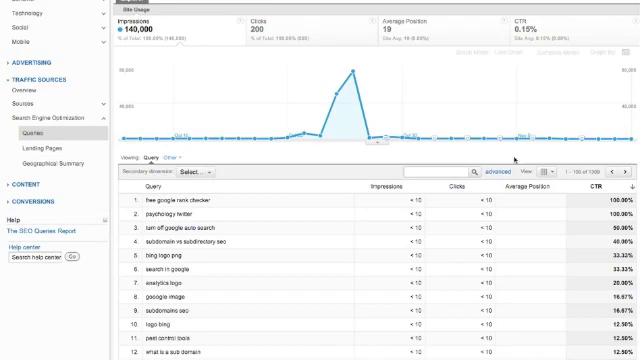
scroll(down, 3)
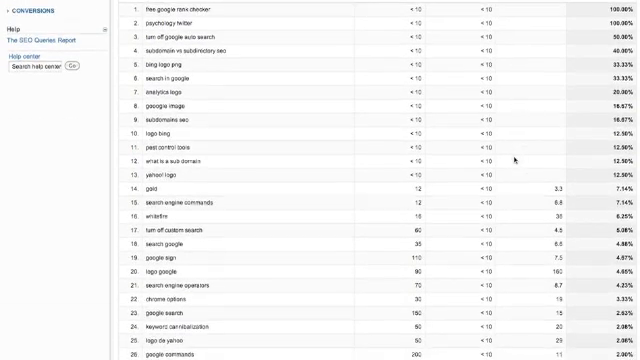
scroll(down, 3)
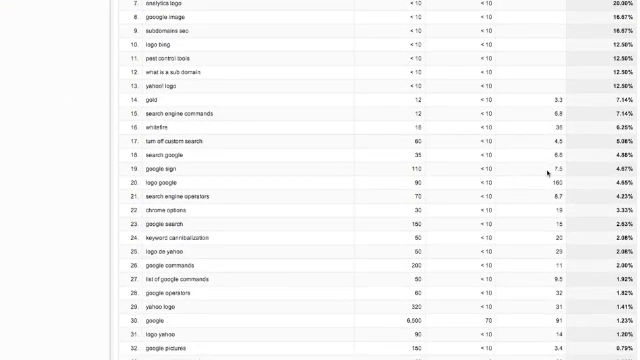
scroll(up, 3)
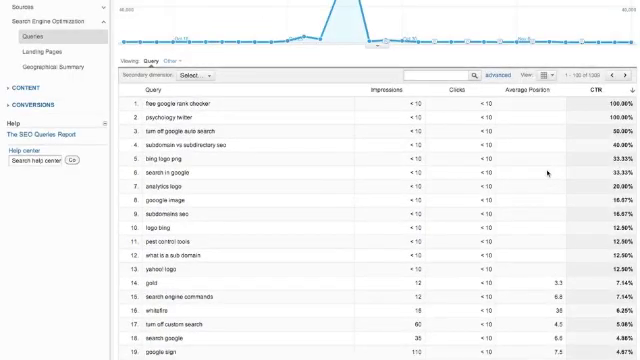
scroll(down, 3)
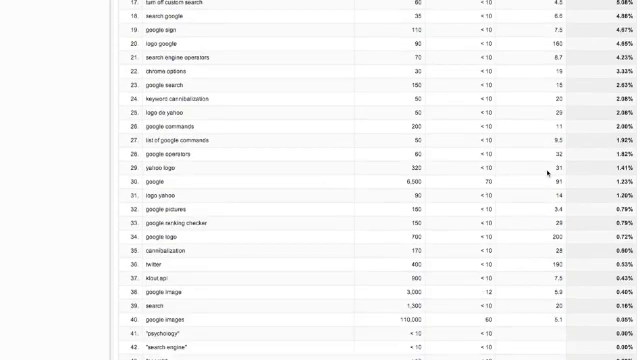
scroll(down, 3)
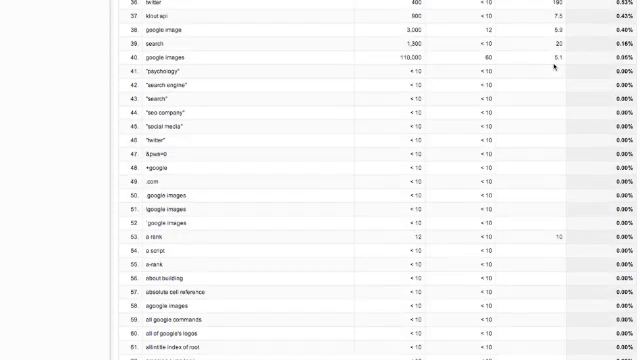
scroll(up, 3)
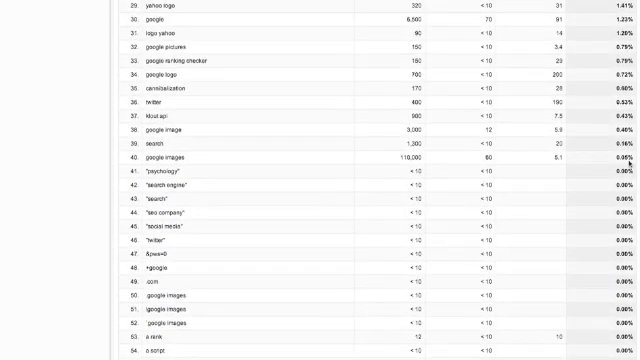
mouse_move(576, 160)
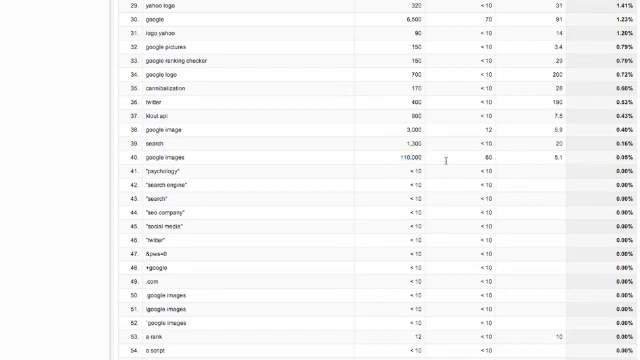
scroll(up, 3)
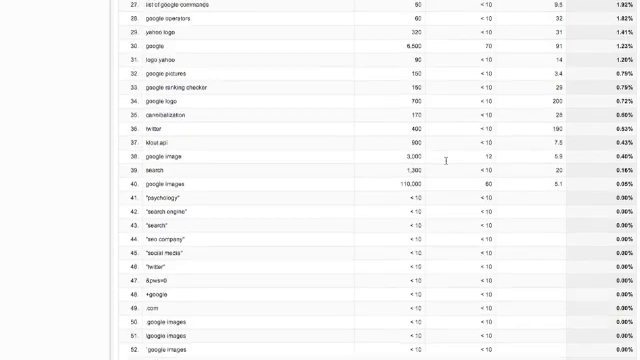
scroll(up, 3)
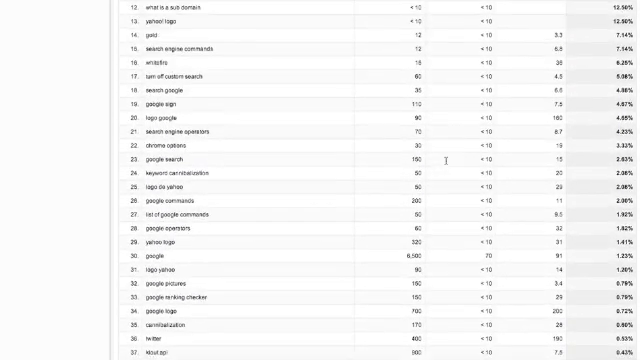
scroll(up, 3)
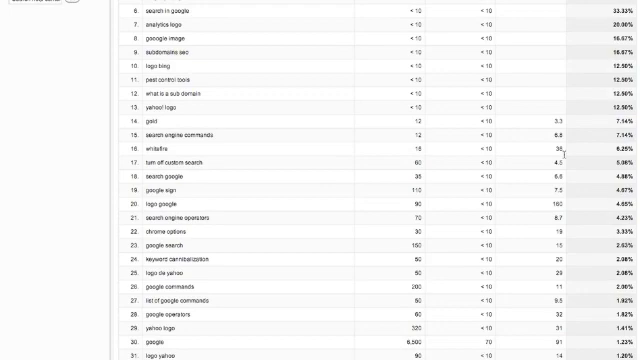
scroll(down, 3)
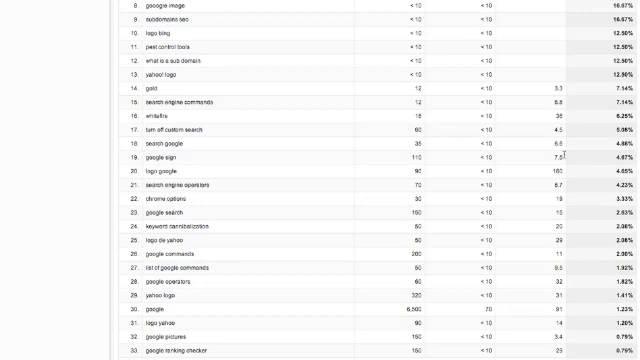
scroll(down, 3)
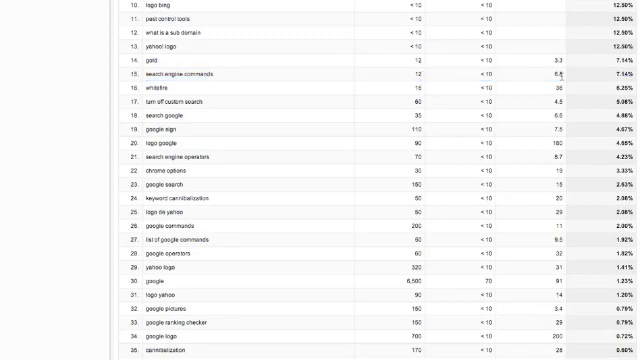
mouse_move(512, 80)
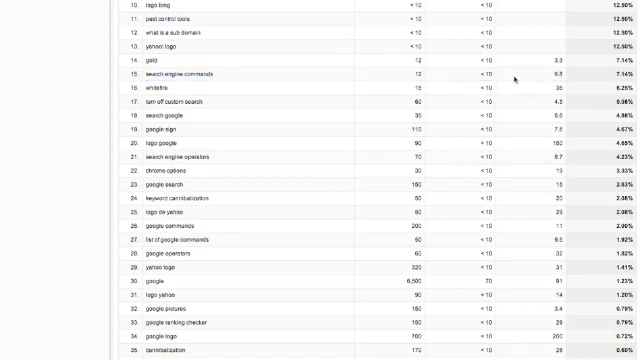